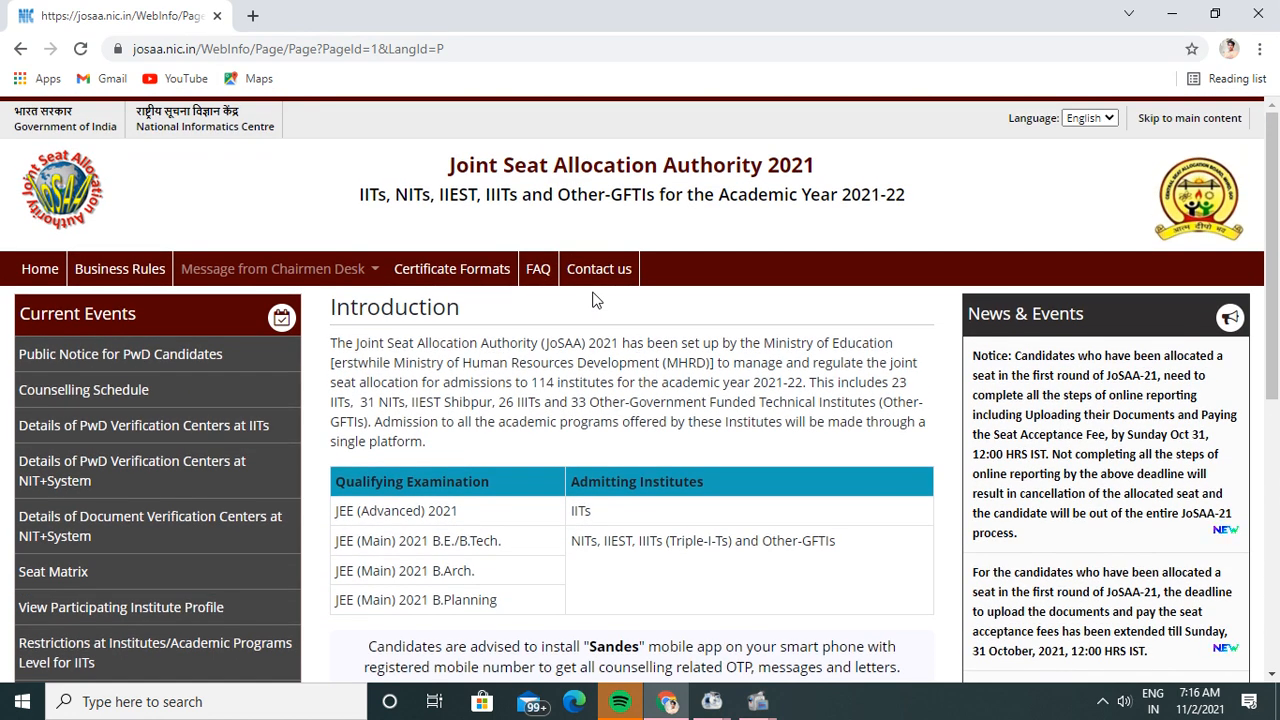
- Scroll the JoSAA homepage until the 'View Seat Allotment Result - Round 2' button is visible
{"action": "scroll", "scroll_direction": "down", "scroll_amount": 3}
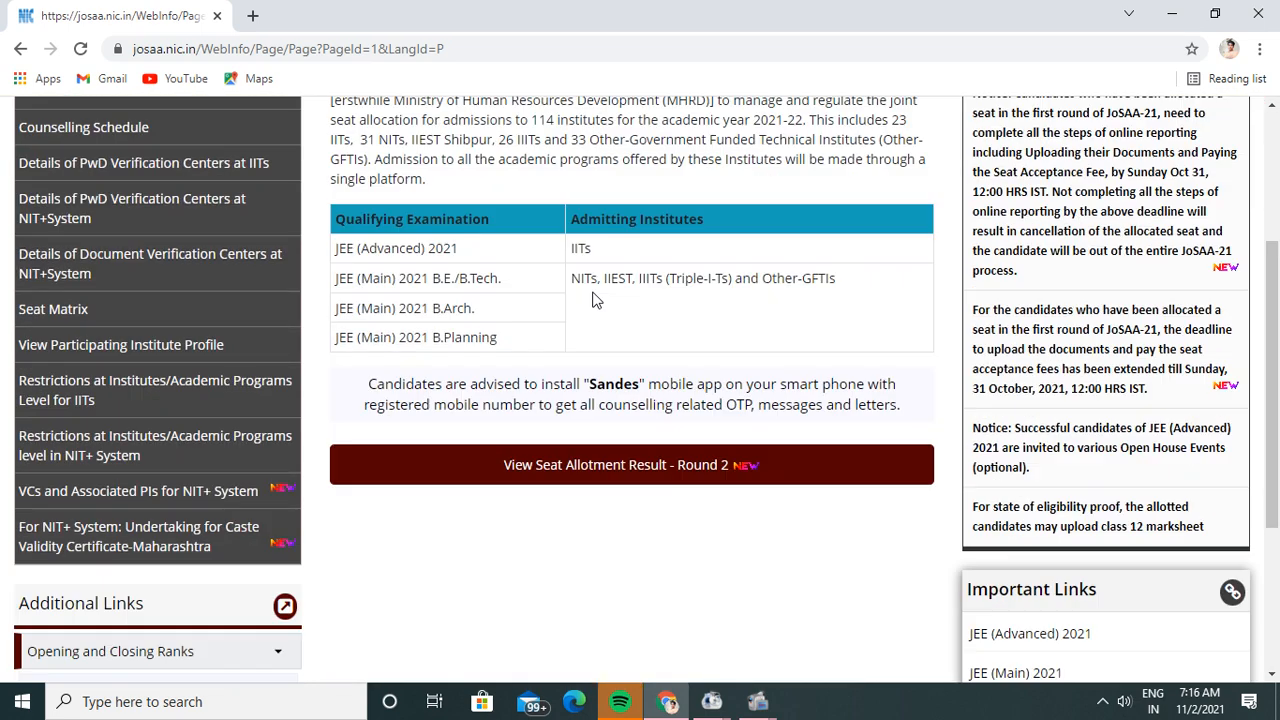
{"action": "mouse_move", "coordinate": [640, 486]}
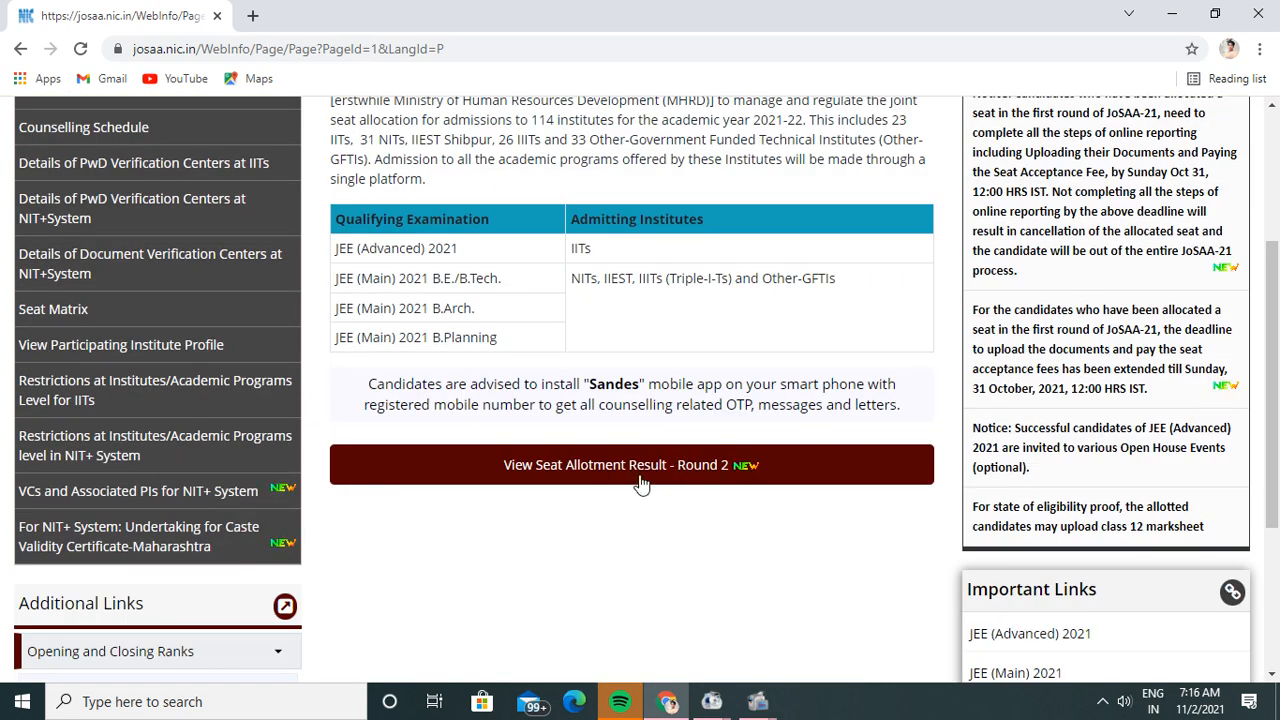
{"action": "mouse_move", "coordinate": [668, 446]}
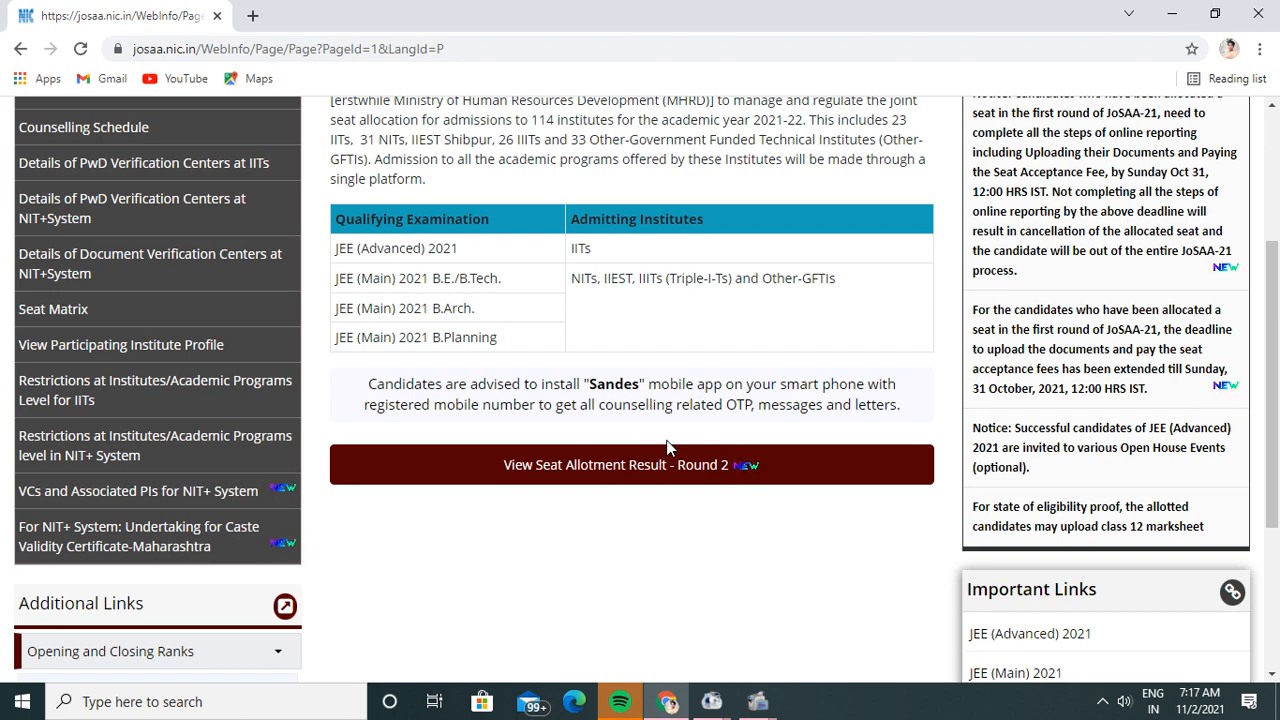
{"action": "scroll", "scroll_direction": "up", "scroll_amount": 3}
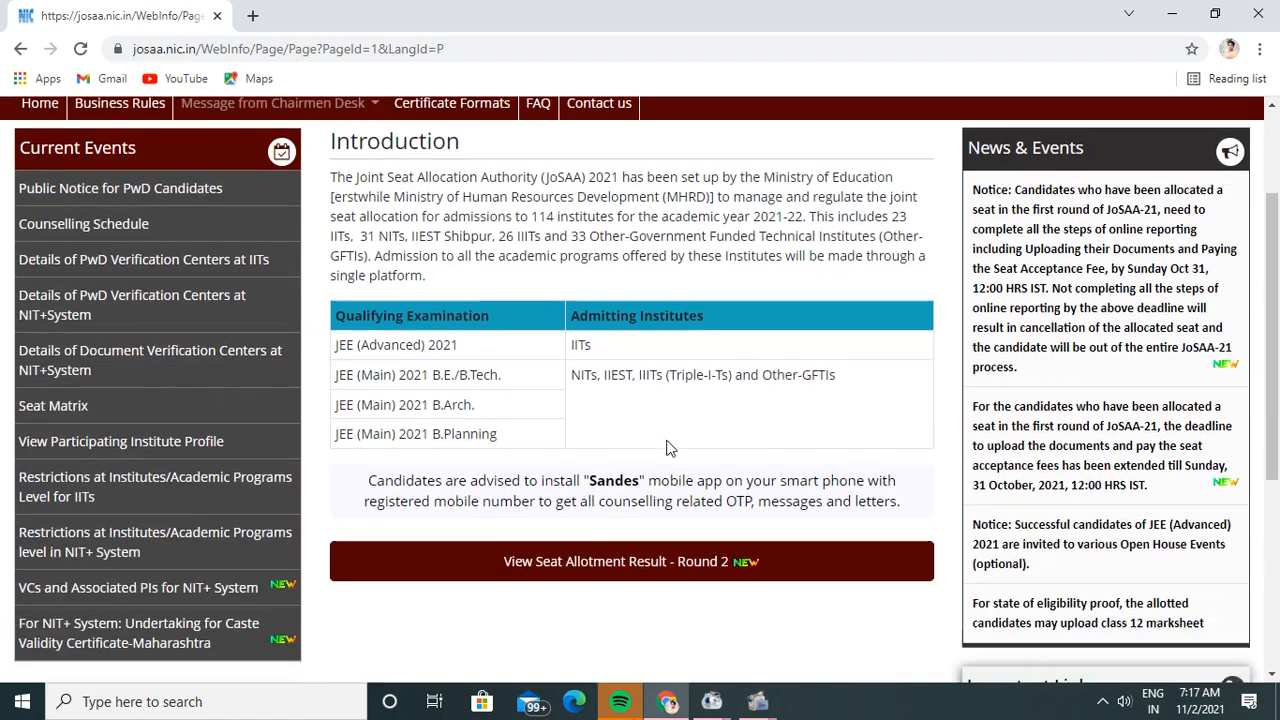
{"action": "scroll", "scroll_direction": "down", "scroll_amount": 3}
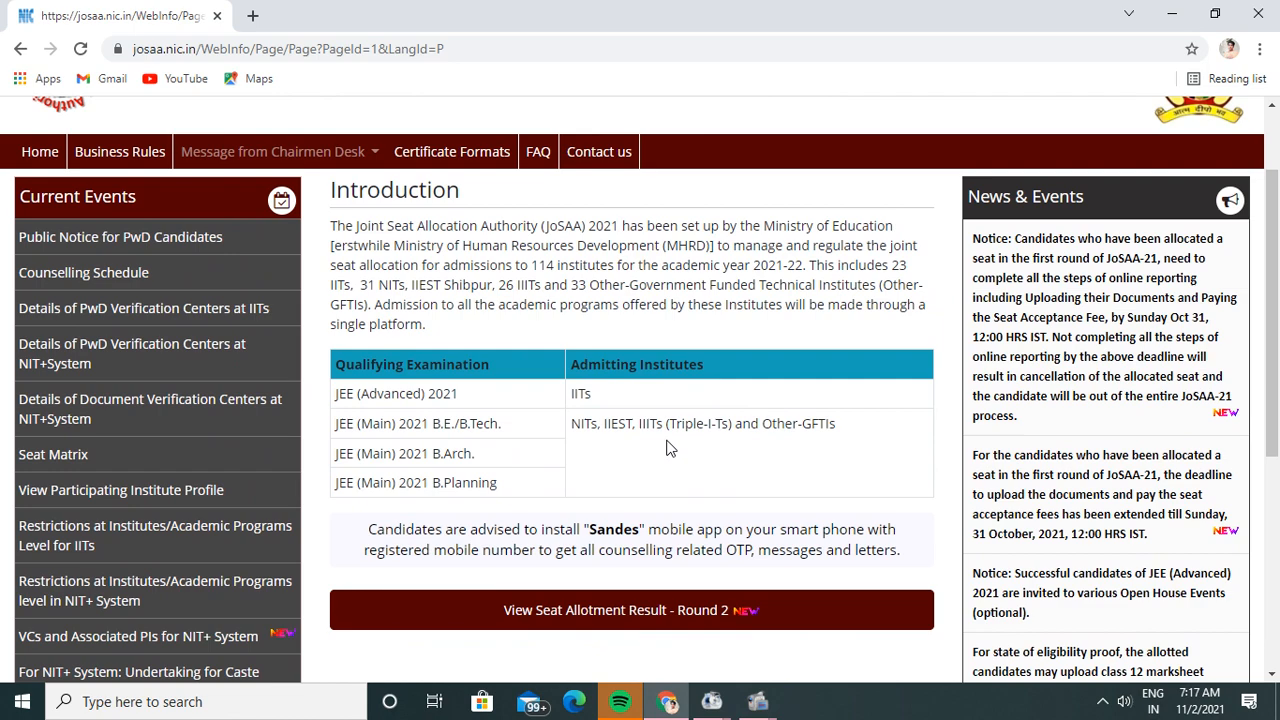
{"action": "scroll", "scroll_direction": "down", "scroll_amount": 3}
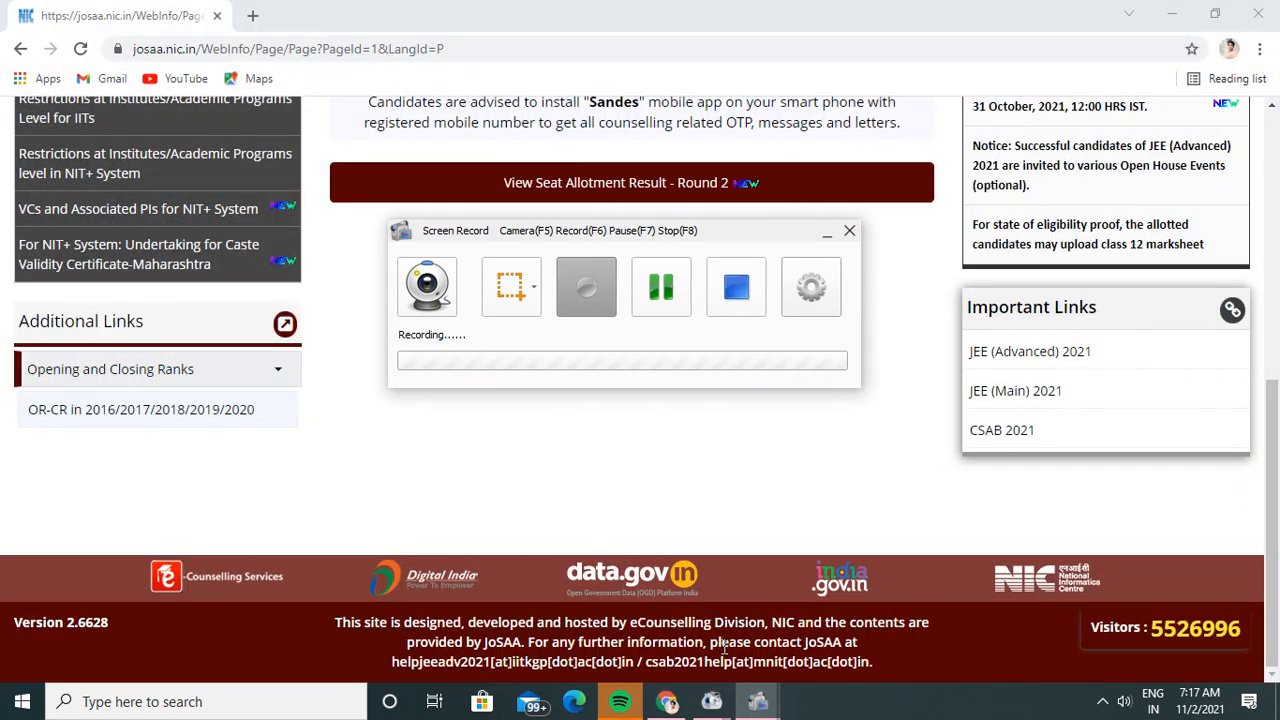
{"action": "left_click", "coordinate": [736, 288]}
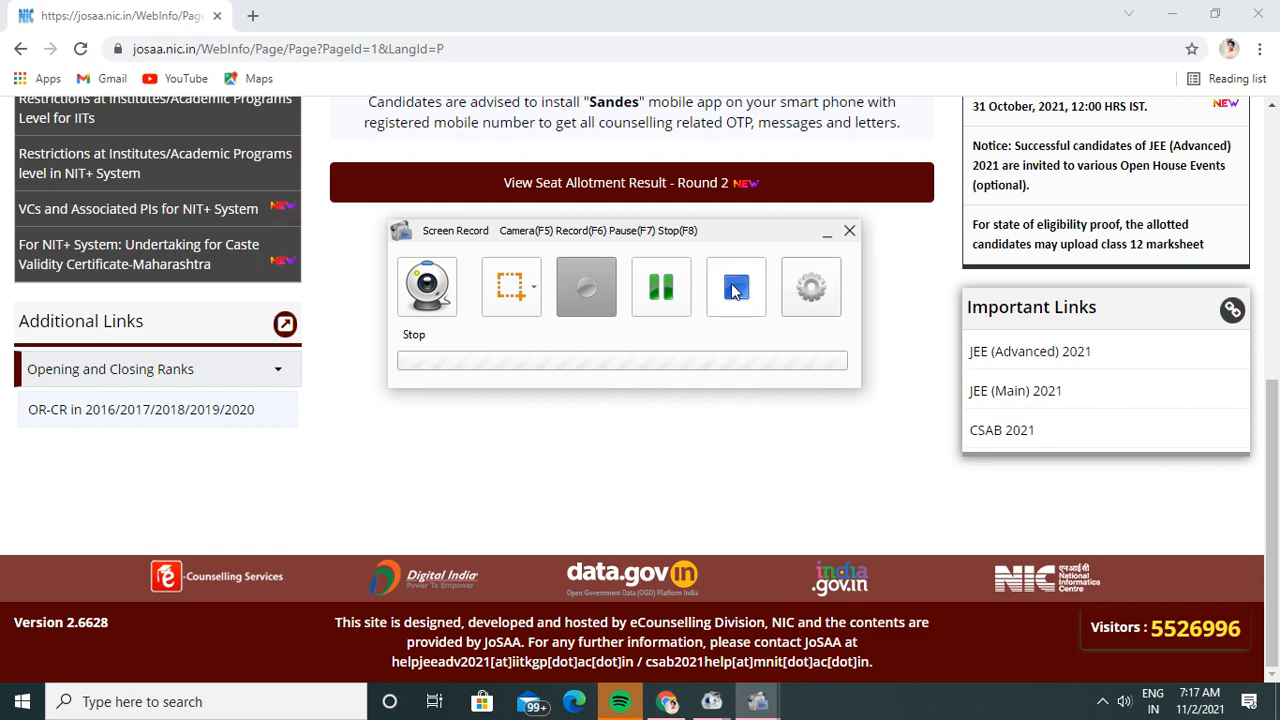